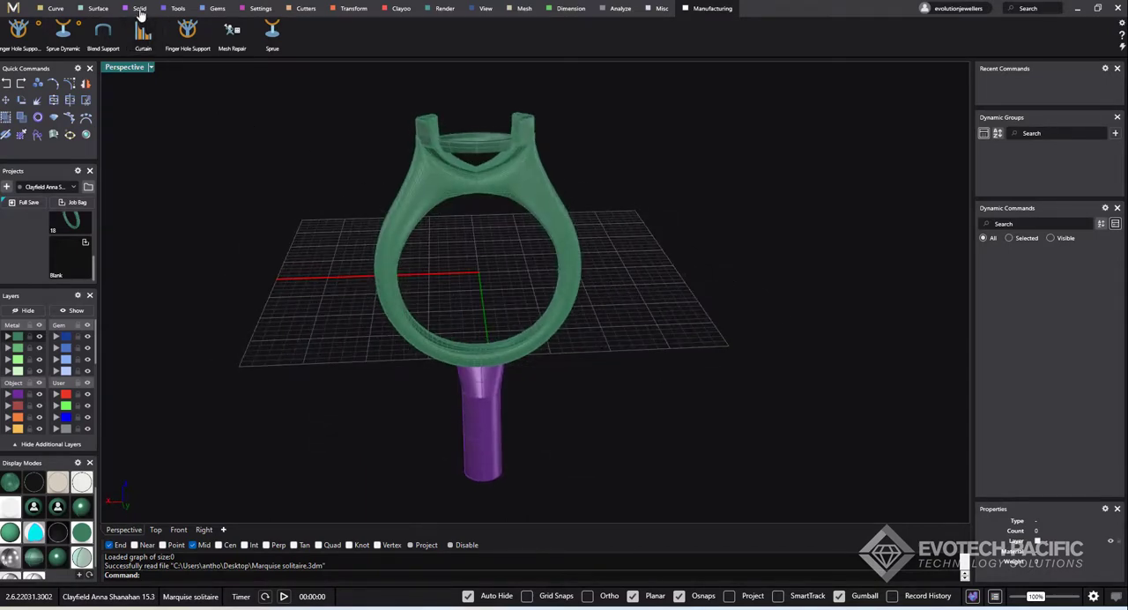
Step: Try a Boolean Union of the green ring and purple sprue, which fails
left_click(140, 8)
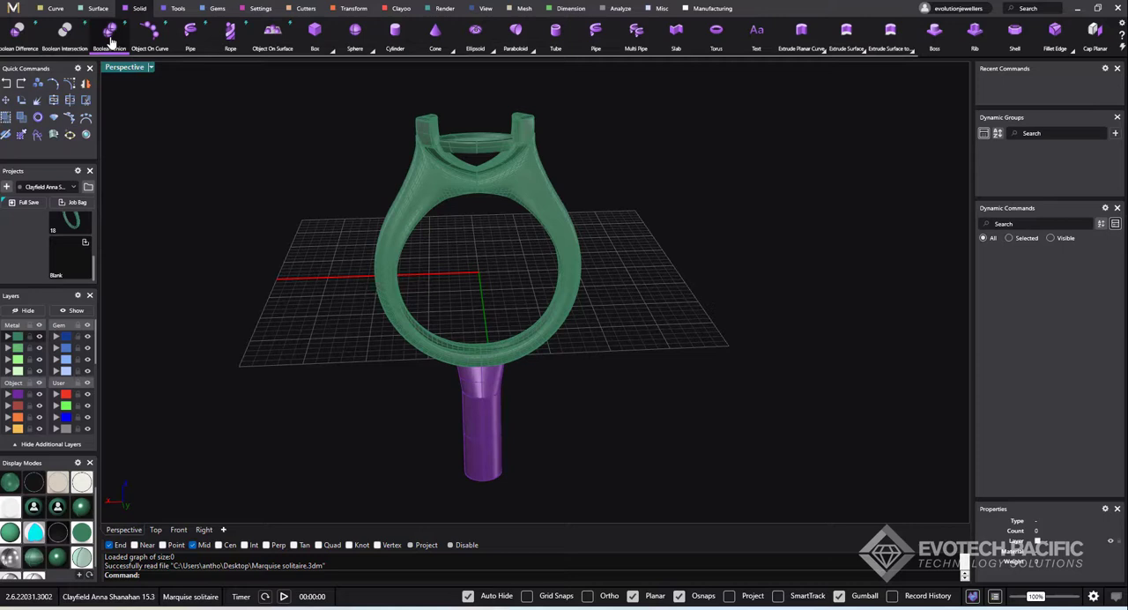
left_click(108, 35)
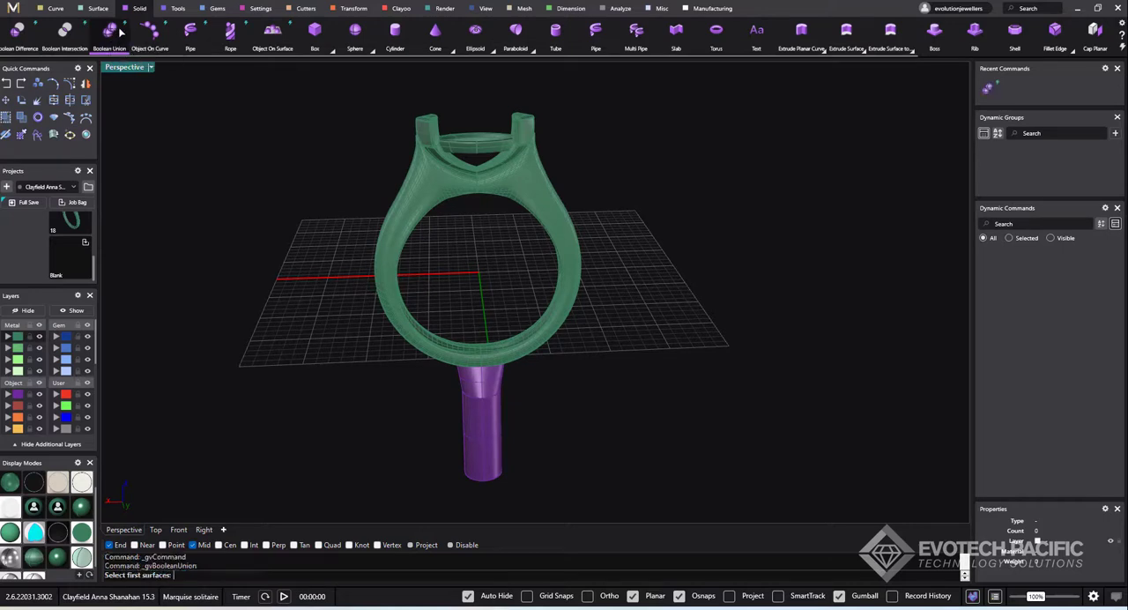
mouse_move(438, 287)
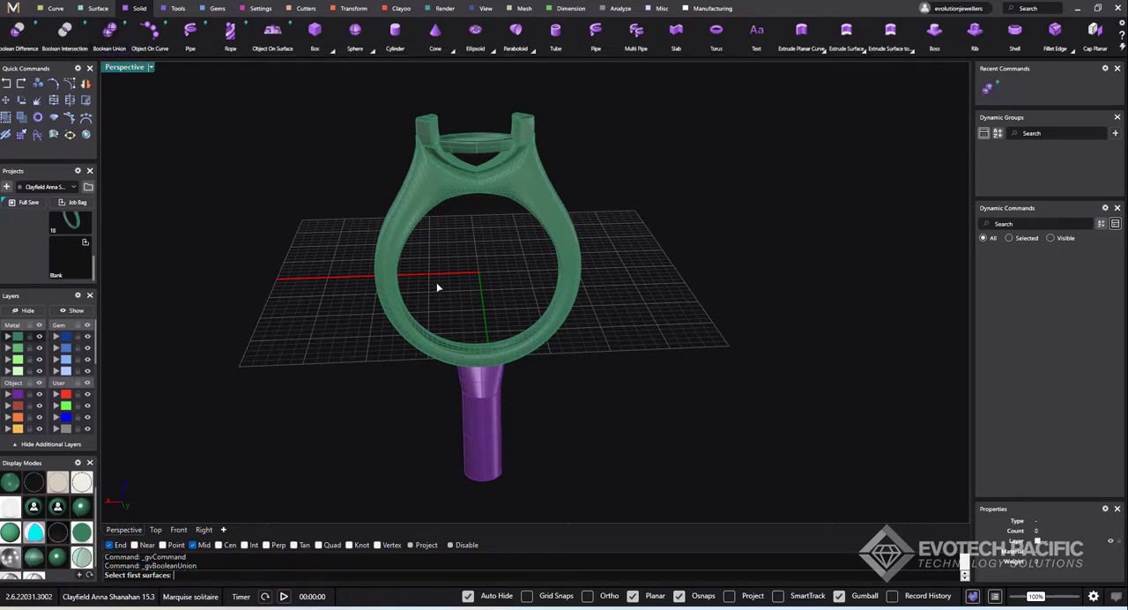
left_click(438, 287)
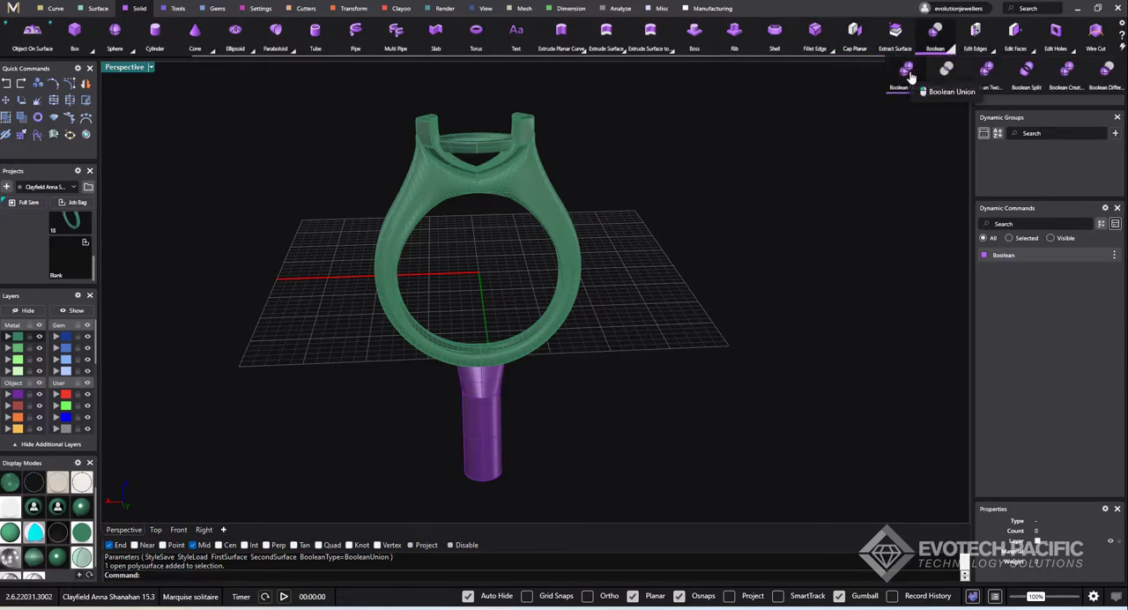
left_click(898, 74)
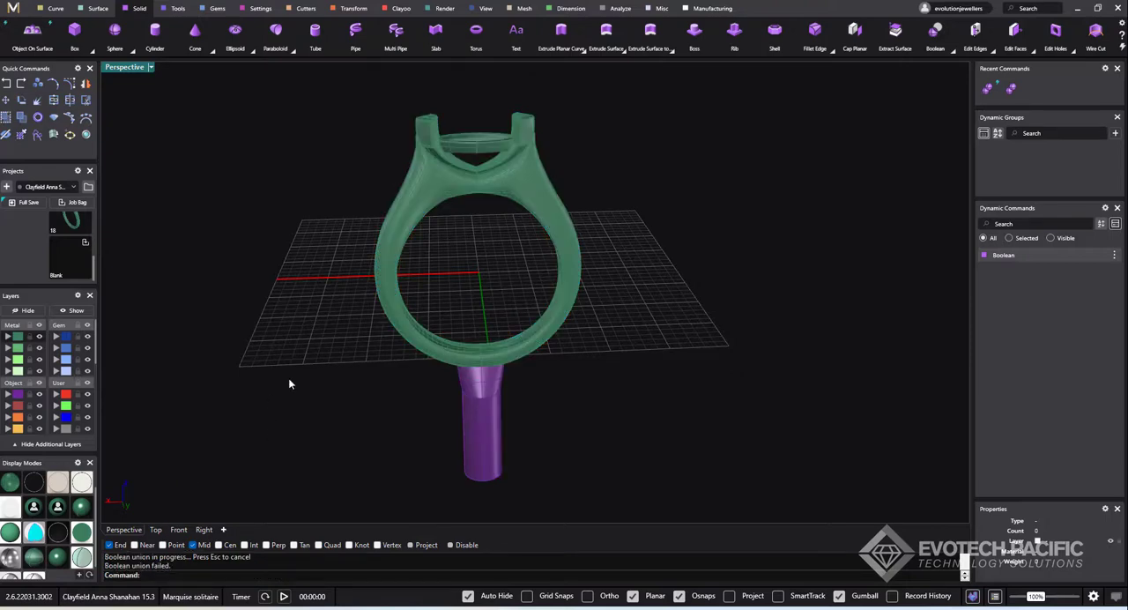
mouse_move(372, 258)
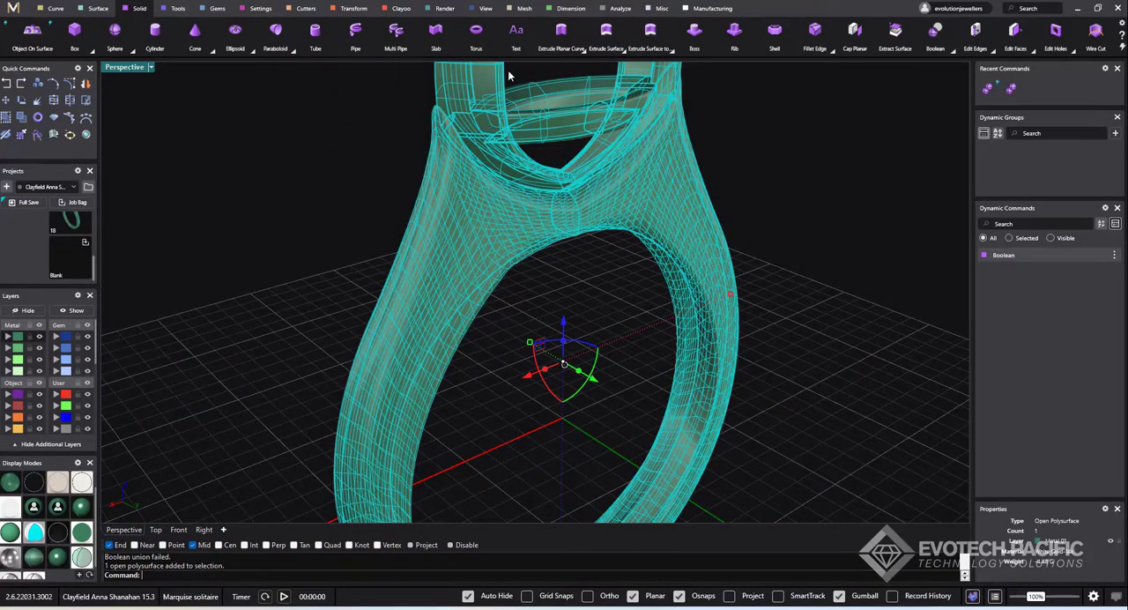
Step: Show the ring's naked edges, revealing 6 open edges highlighted in magenta
left_click(620, 8)
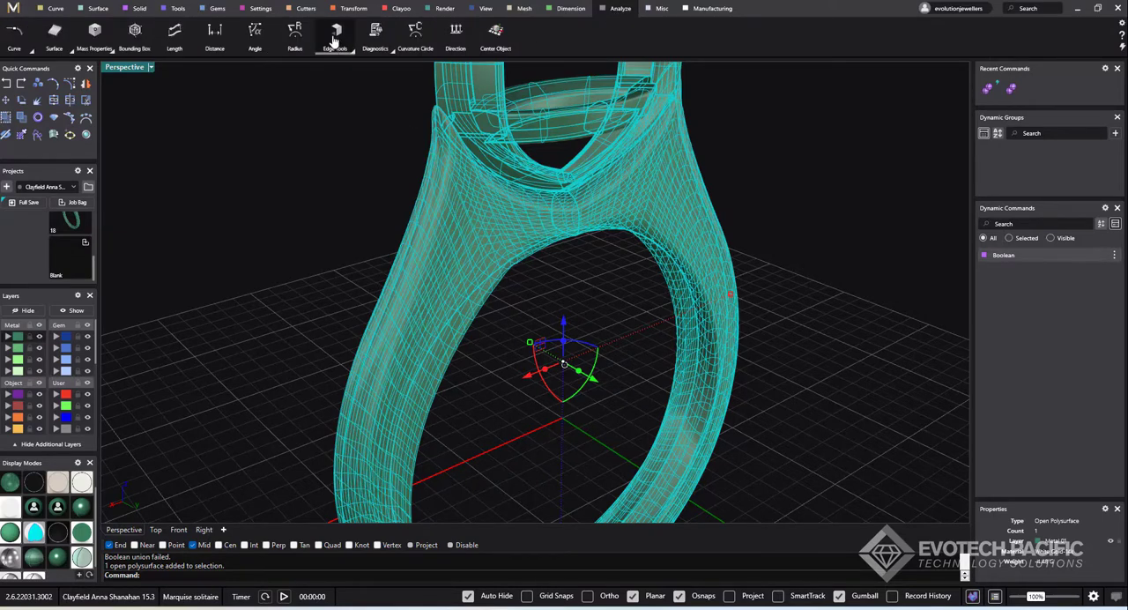
left_click(335, 35)
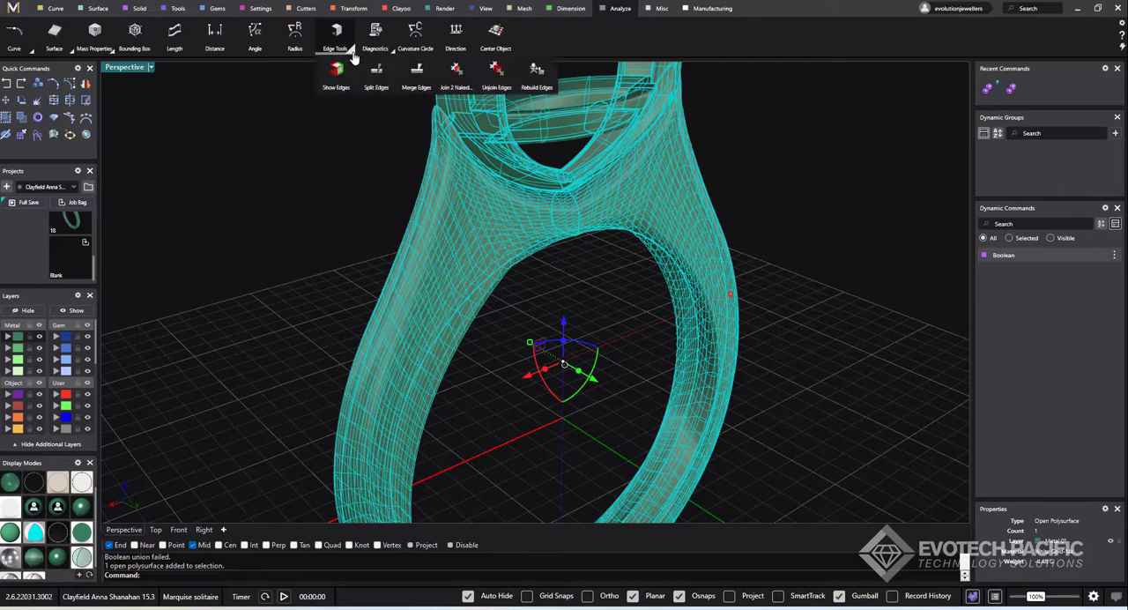
left_click(336, 75)
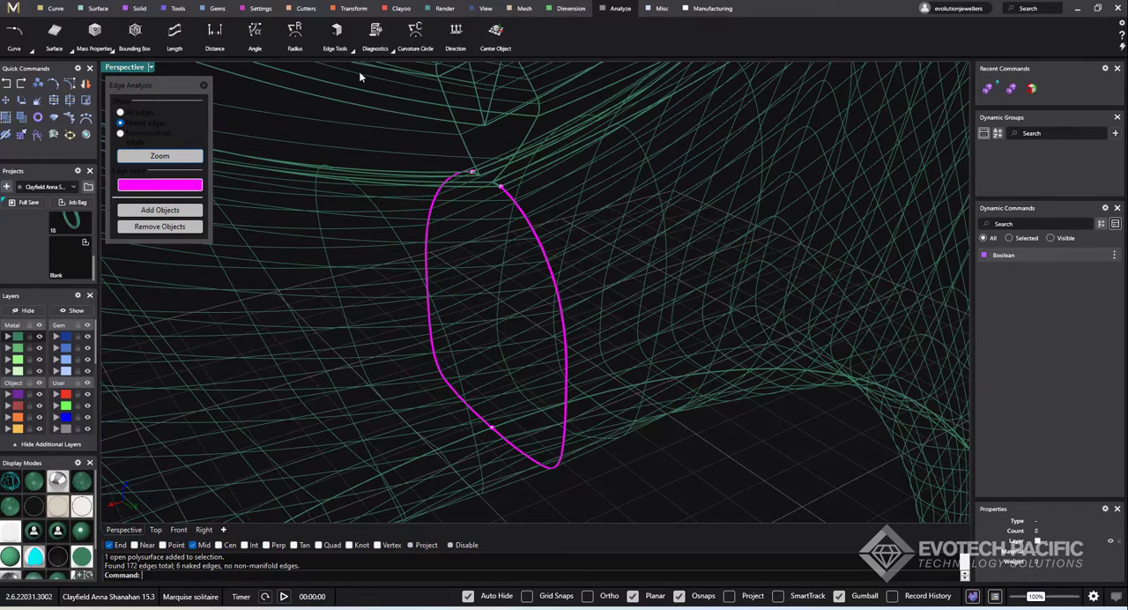
mouse_move(469, 214)
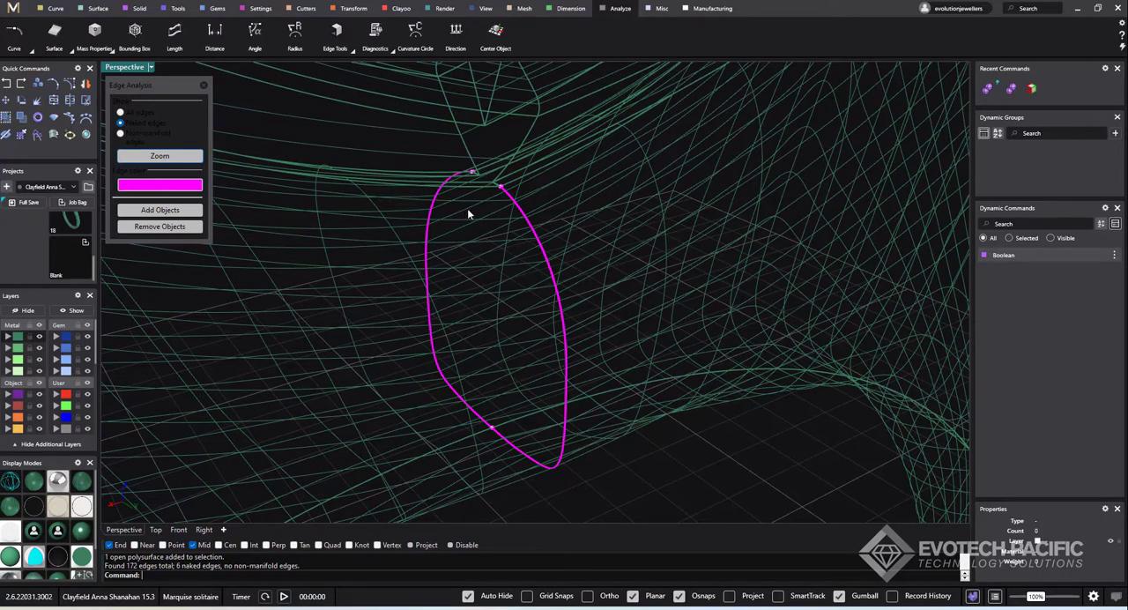
mouse_move(362, 124)
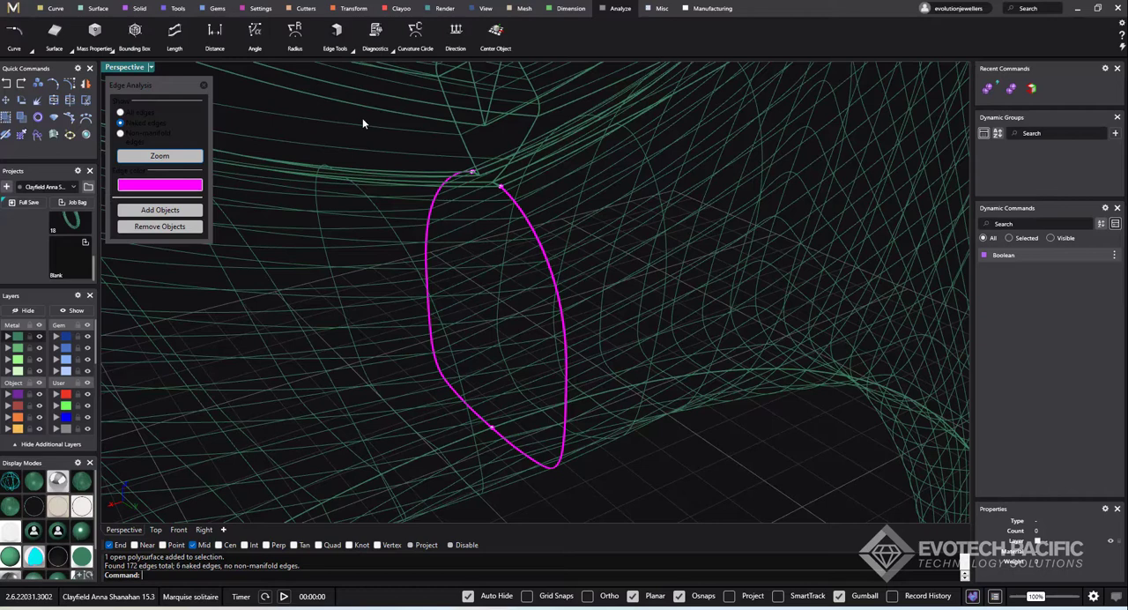
mouse_move(358, 65)
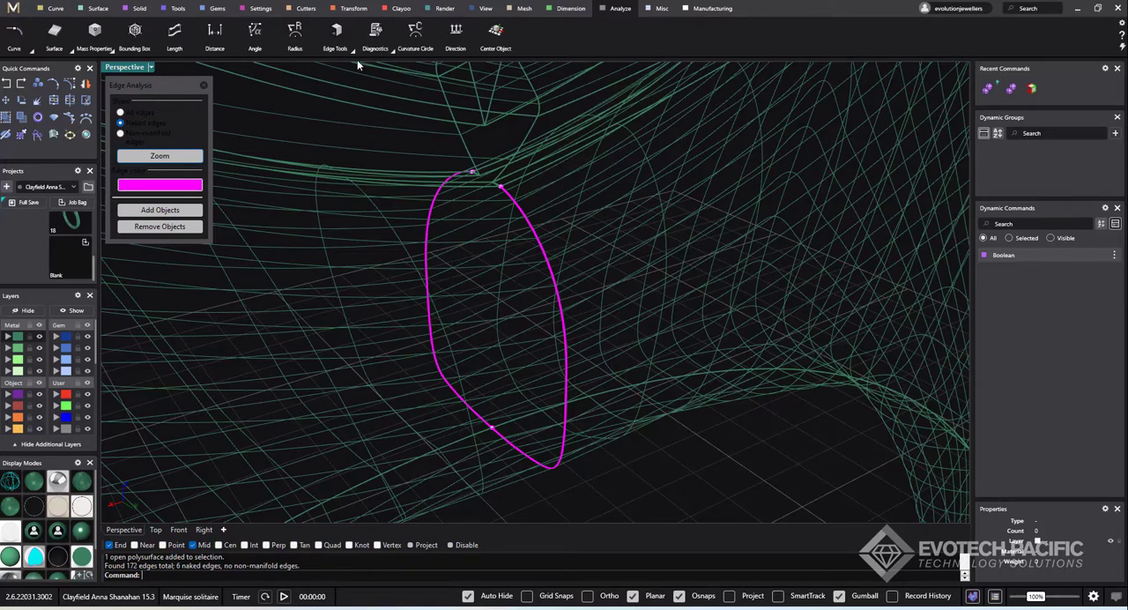
Step: Join the ring's naked edge pairs with Join 2 Naked Edges, then orbit to check
left_click(335, 37)
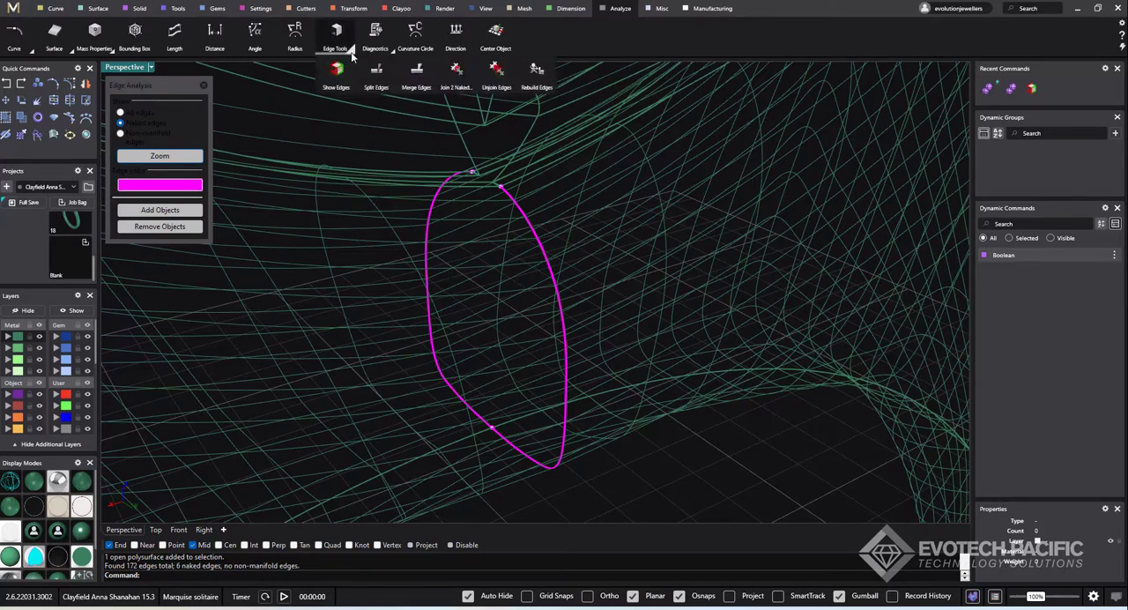
mouse_move(416, 75)
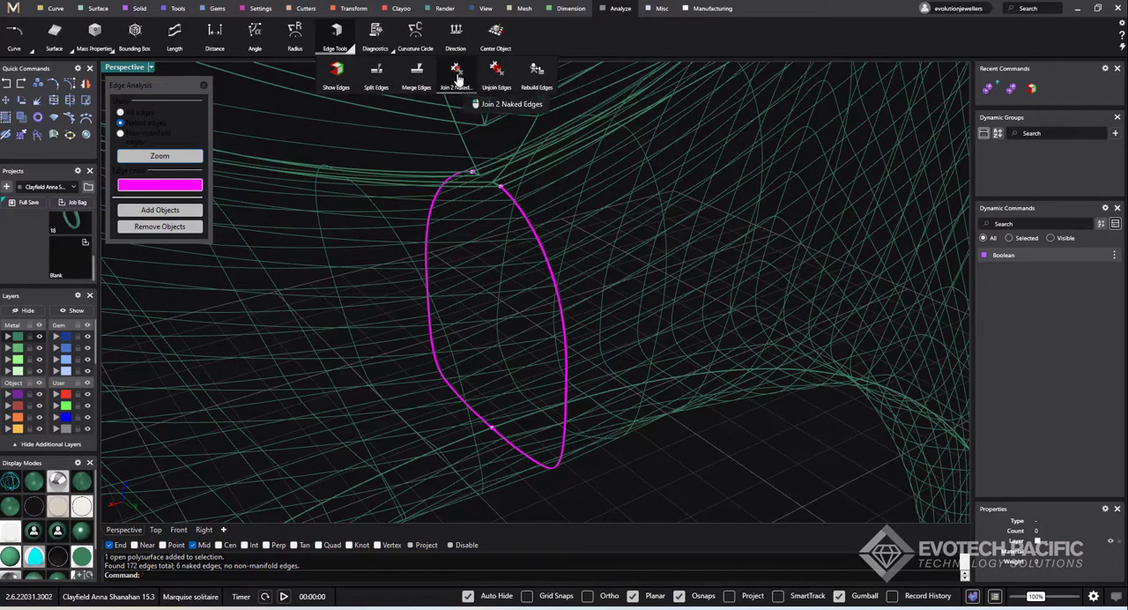
left_click(455, 74)
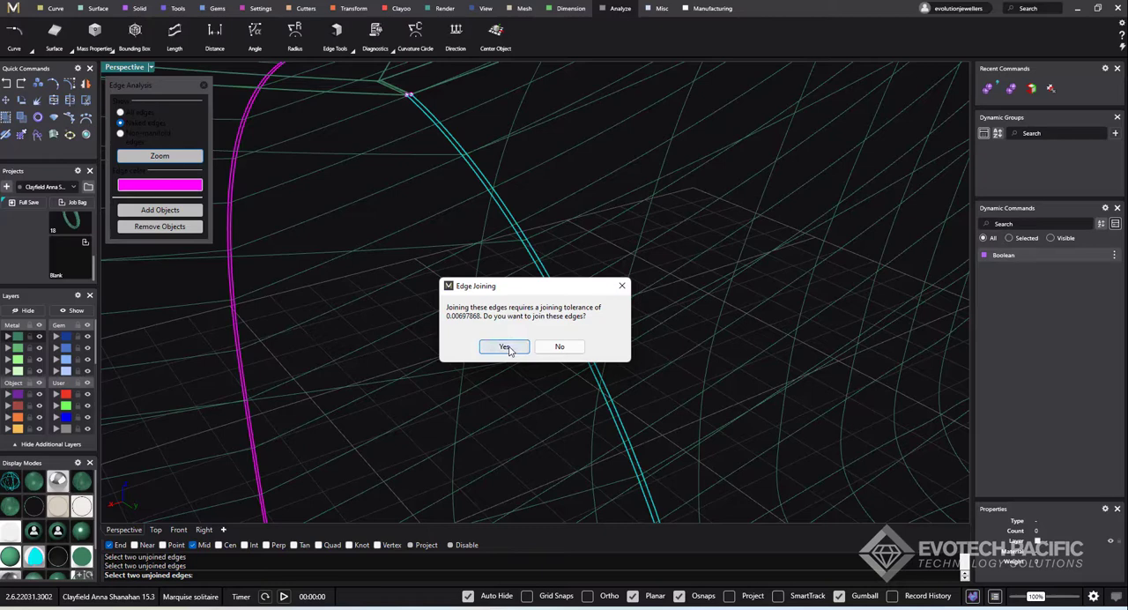
left_click(504, 345)
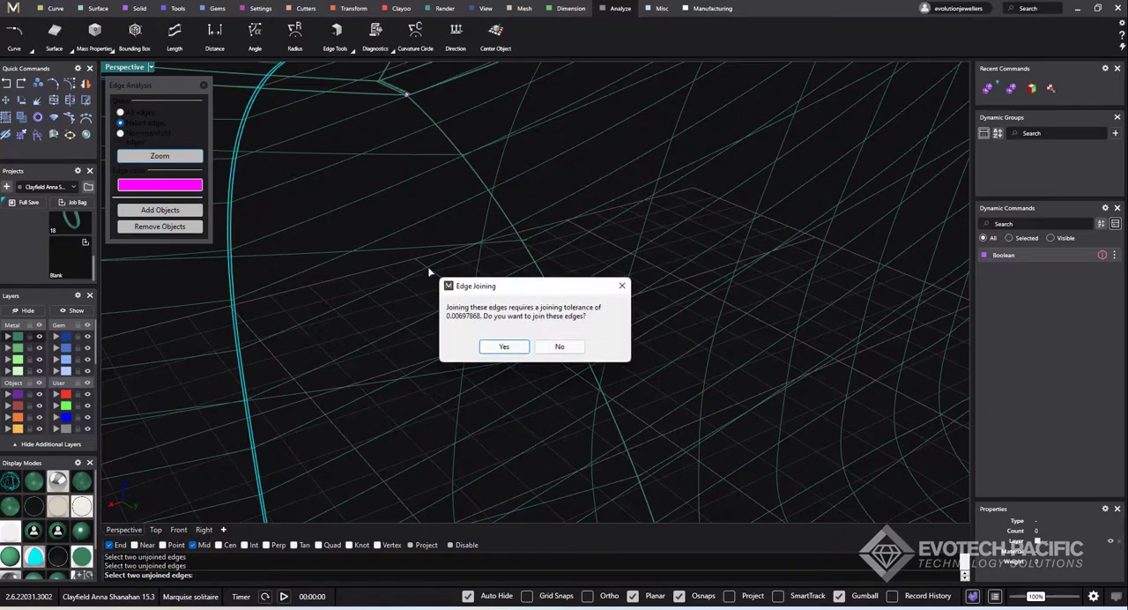
left_click(503, 346)
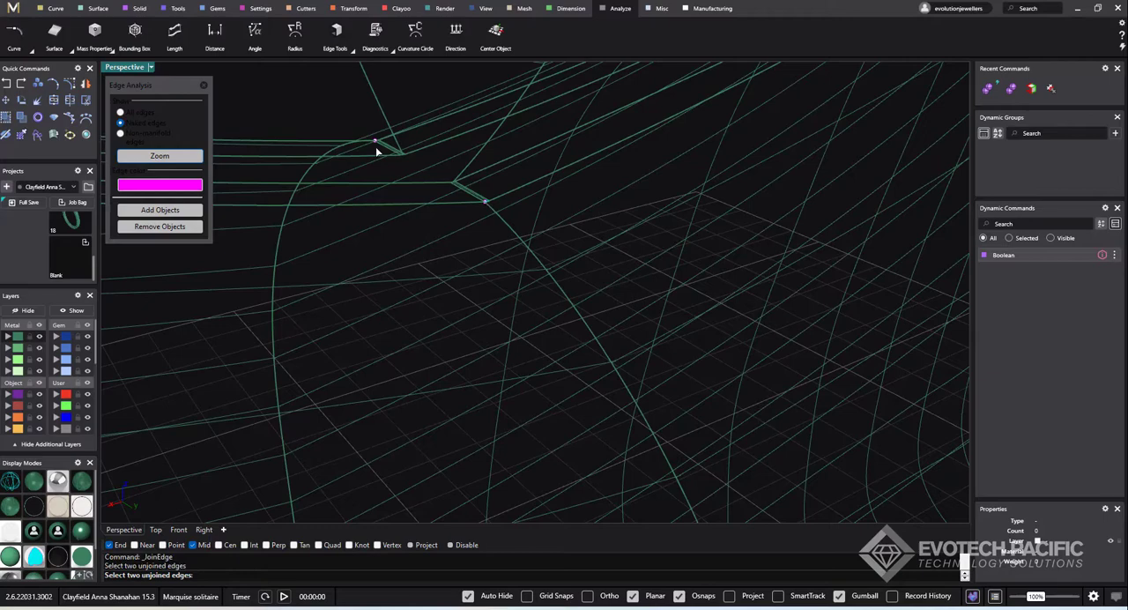
left_click(376, 143)
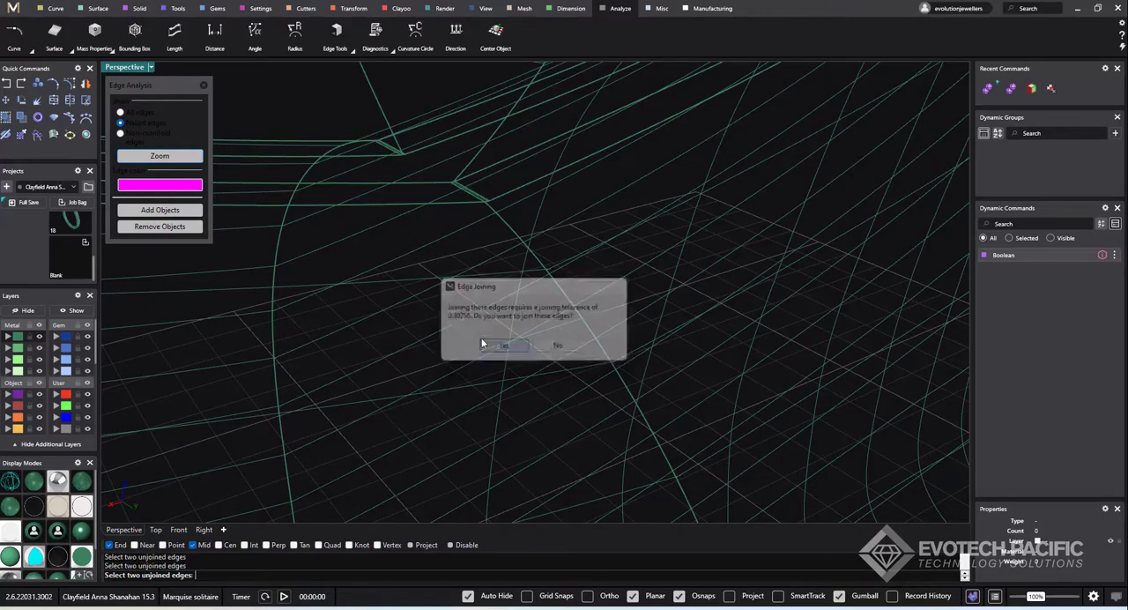
left_click(503, 345)
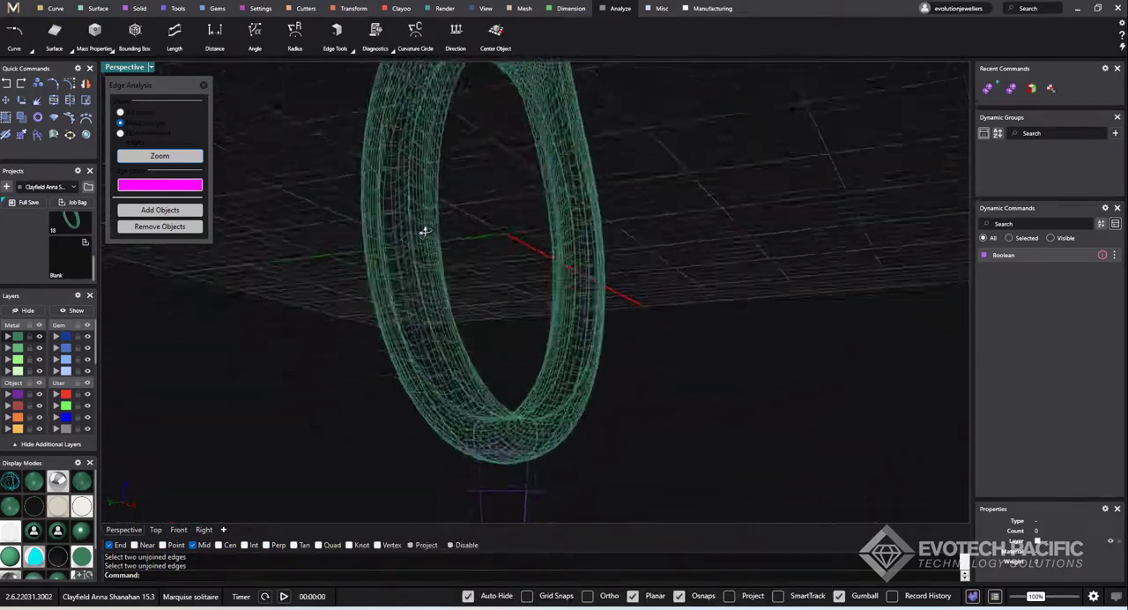
left_click_drag(423, 229, 696, 401)
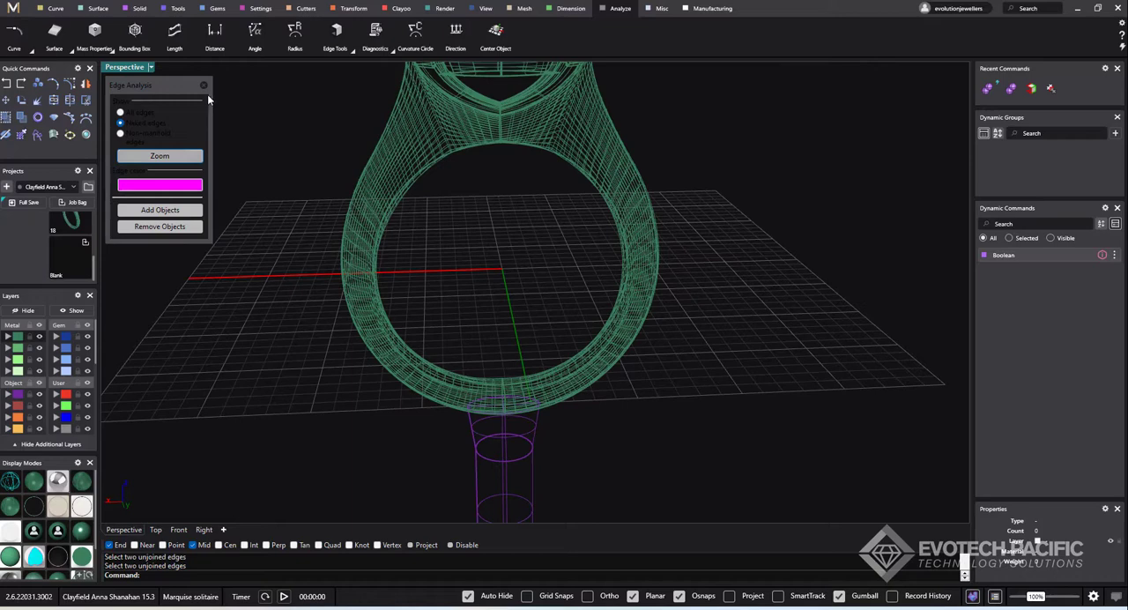
Step: Close Edge Analysis and retry the Boolean Union of ring and sprue, which fails again
left_click(203, 85)
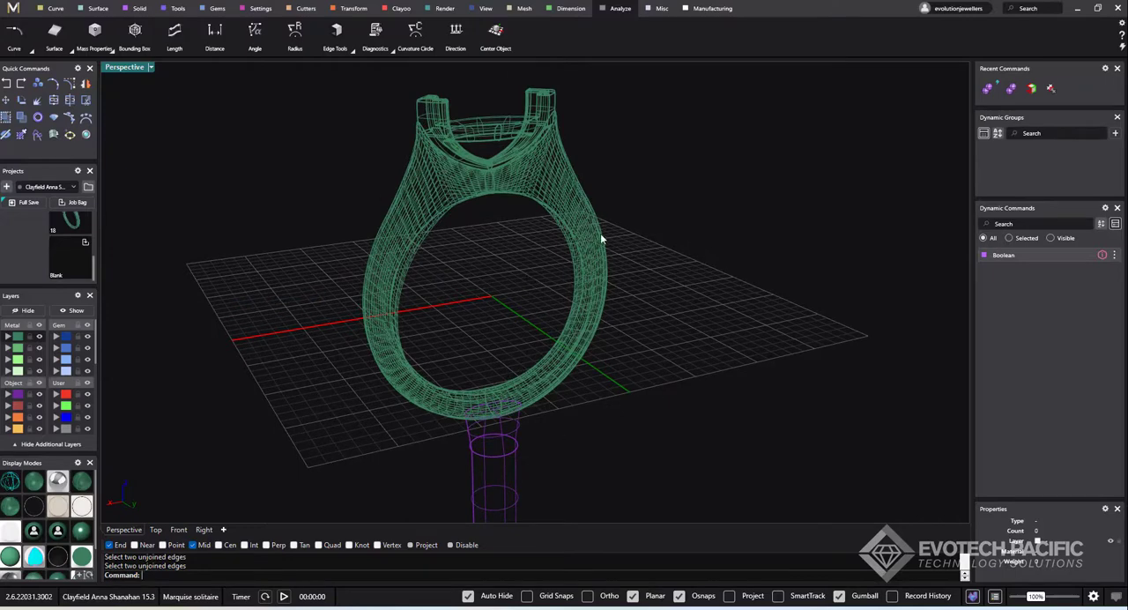
mouse_move(605, 300)
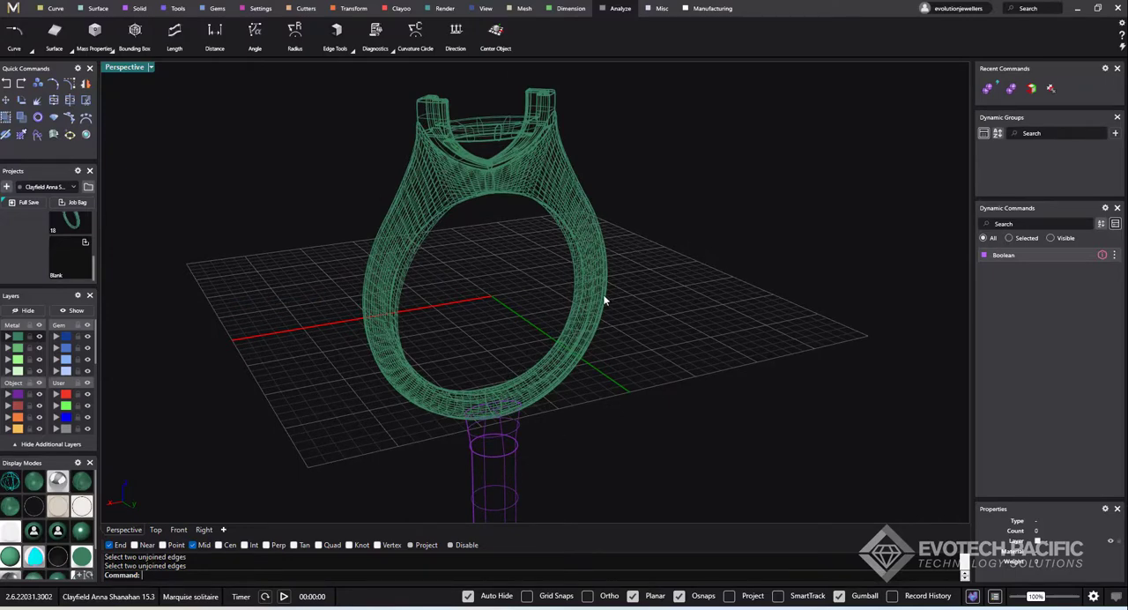
mouse_move(524, 287)
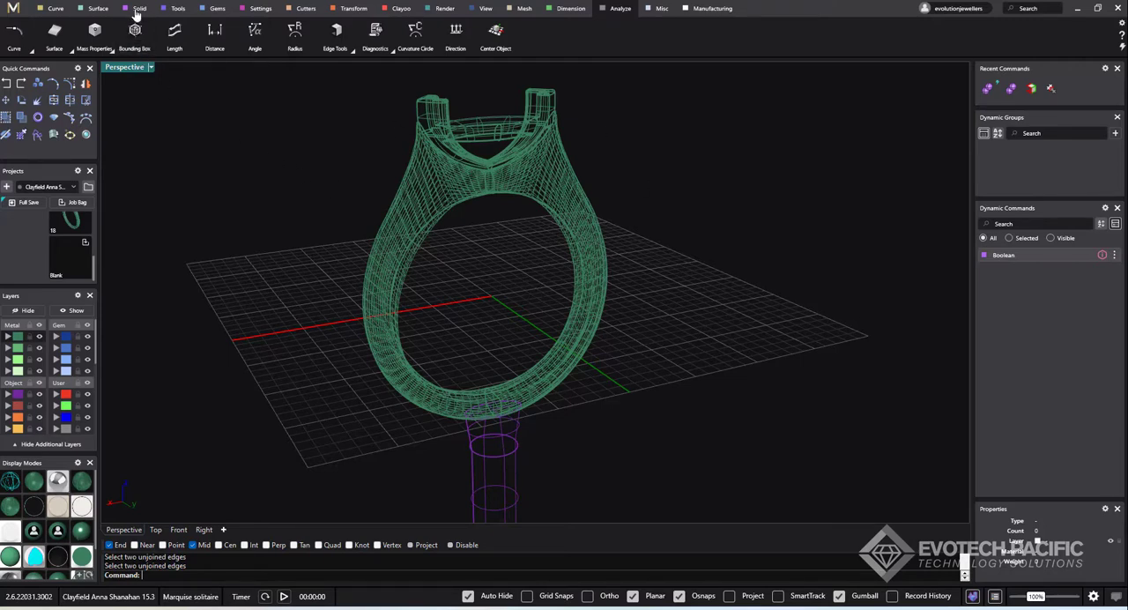
left_click(139, 8)
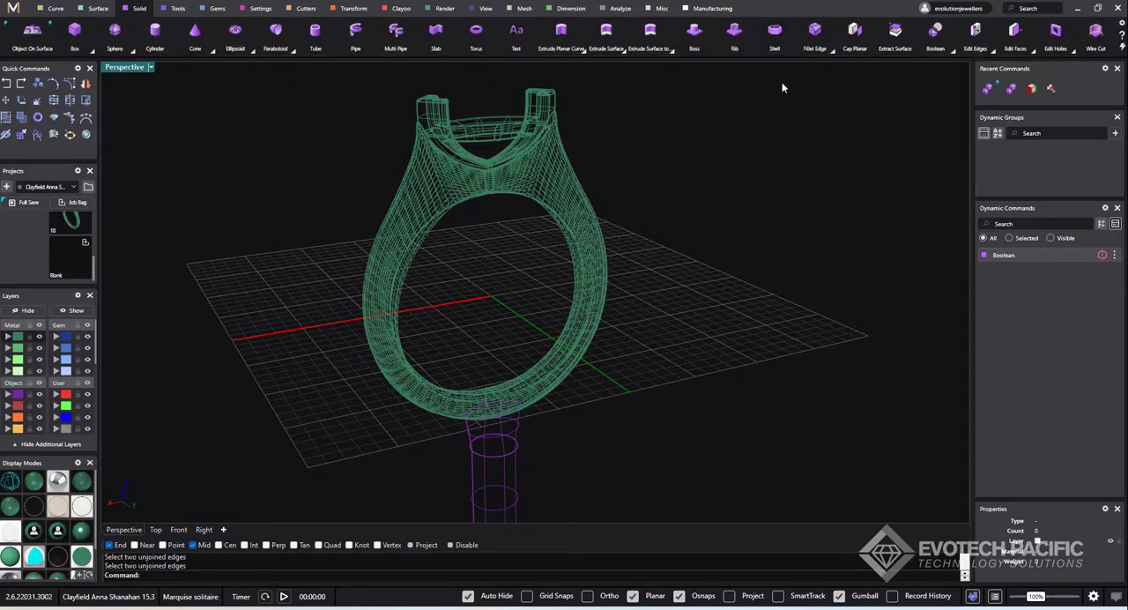
mouse_move(935, 35)
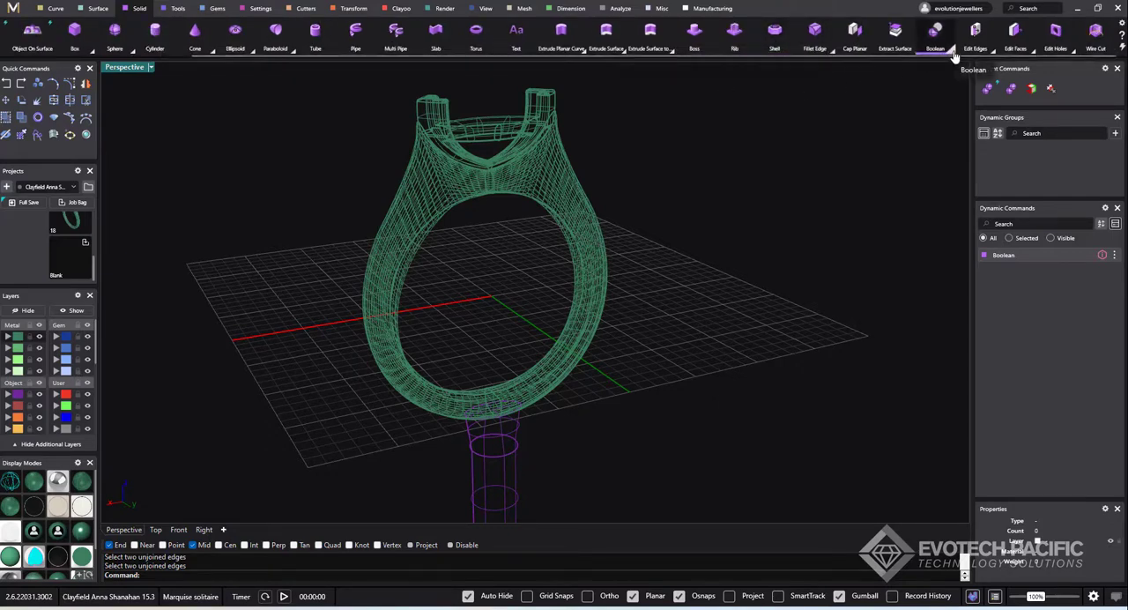
left_click(935, 36)
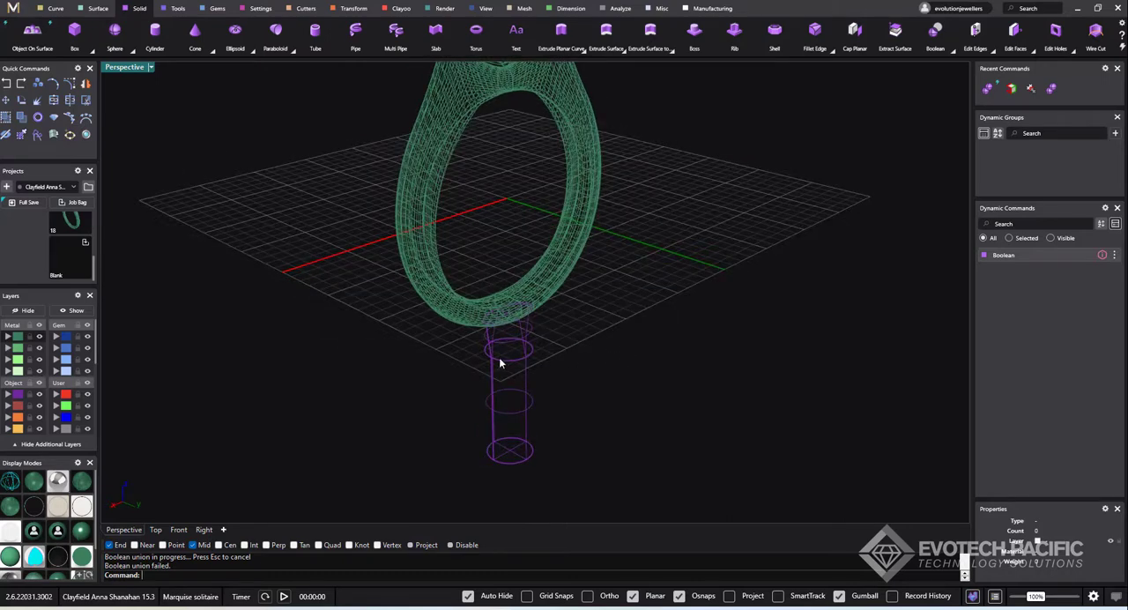
mouse_move(344, 191)
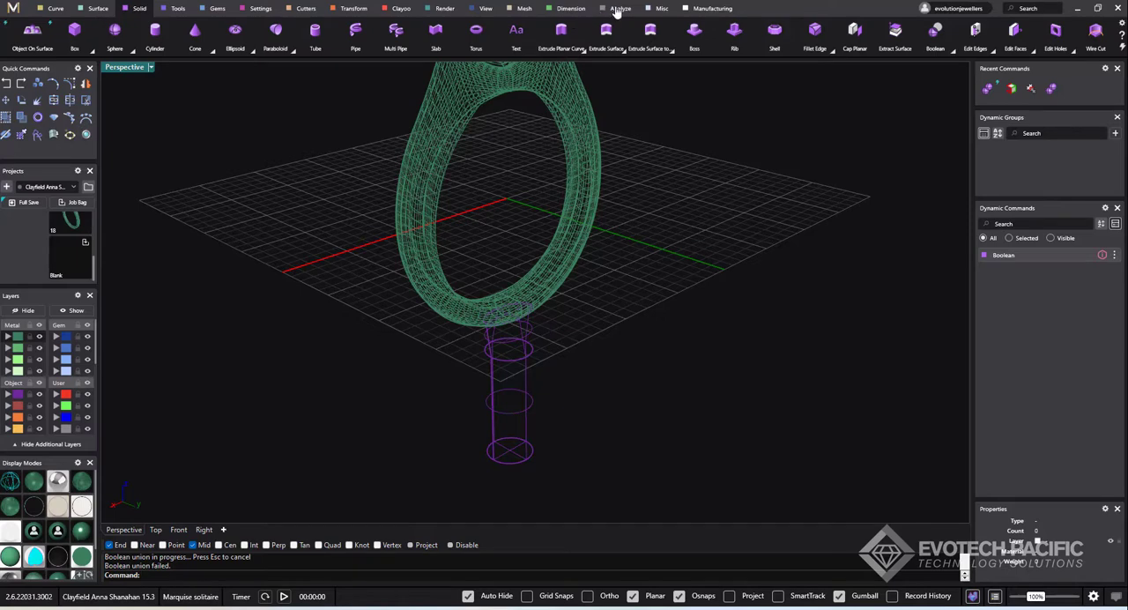
Step: Confirm via Edge Analysis the sprue has no naked or non-manifold edges, then select it
left_click(619, 8)
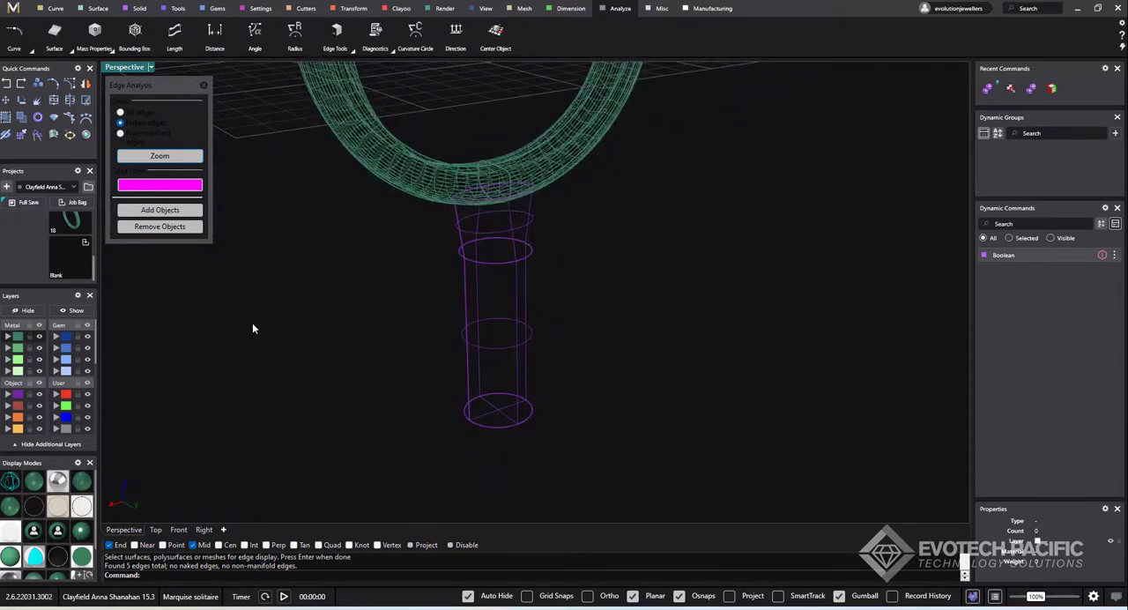
mouse_move(157, 572)
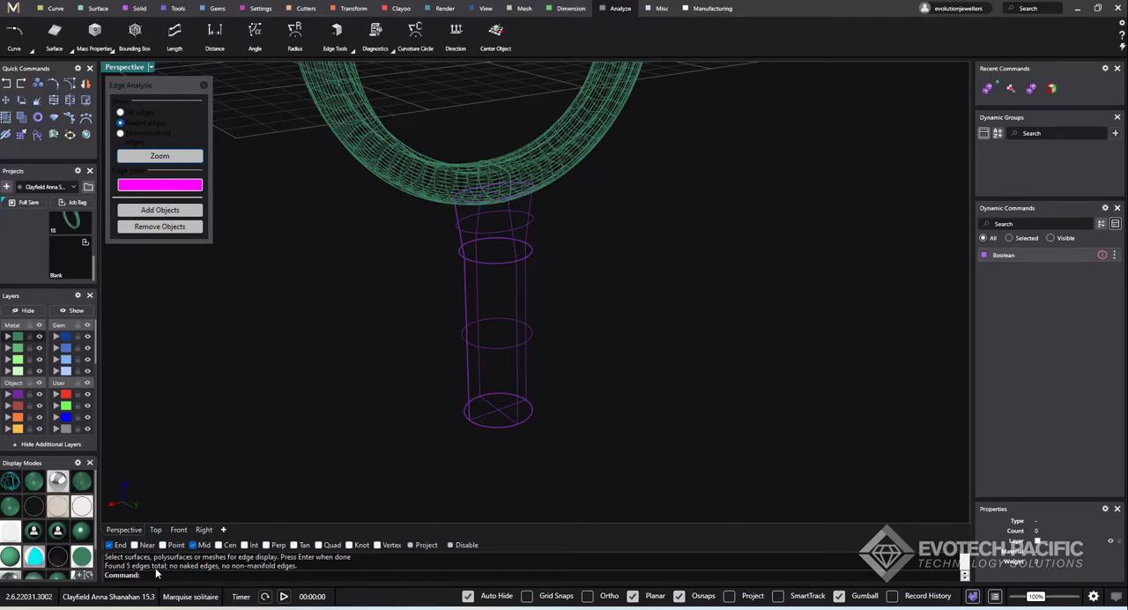
left_click(203, 85)
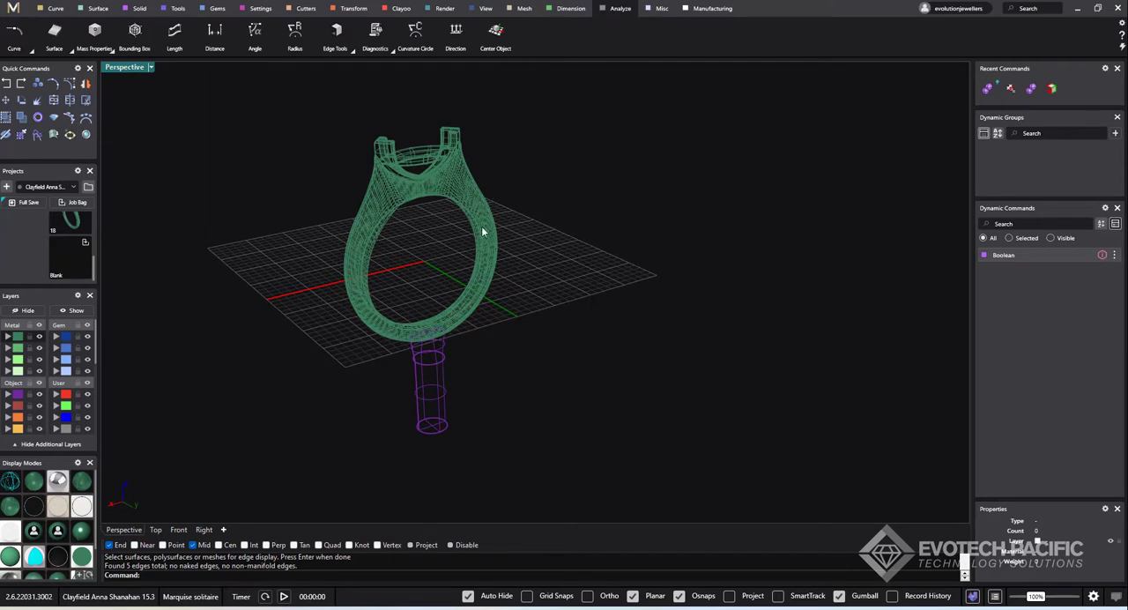
mouse_move(374, 202)
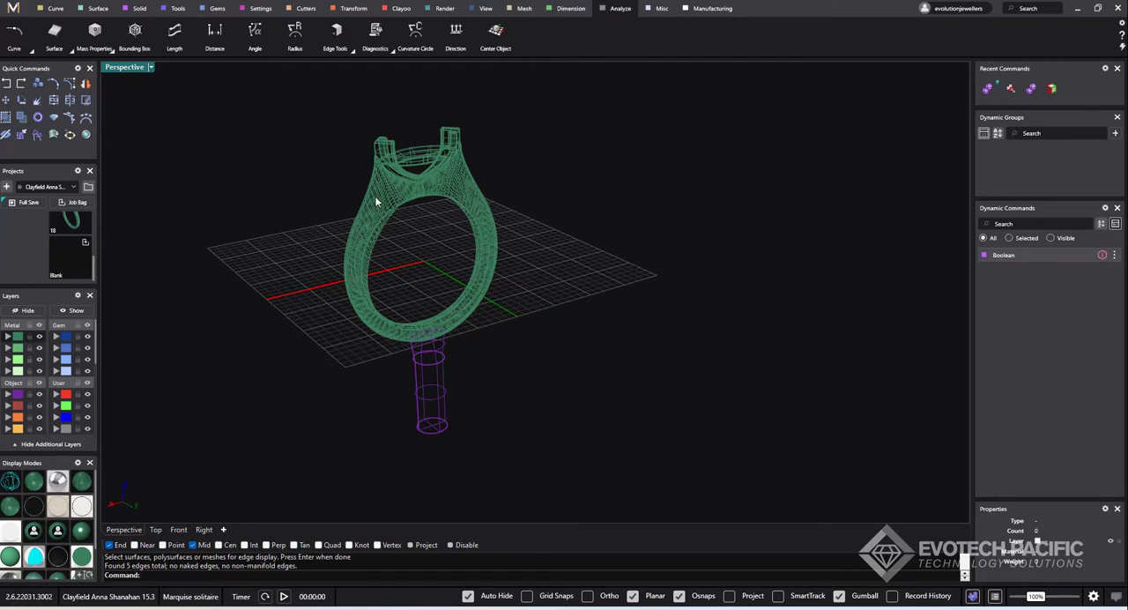
mouse_move(438, 388)
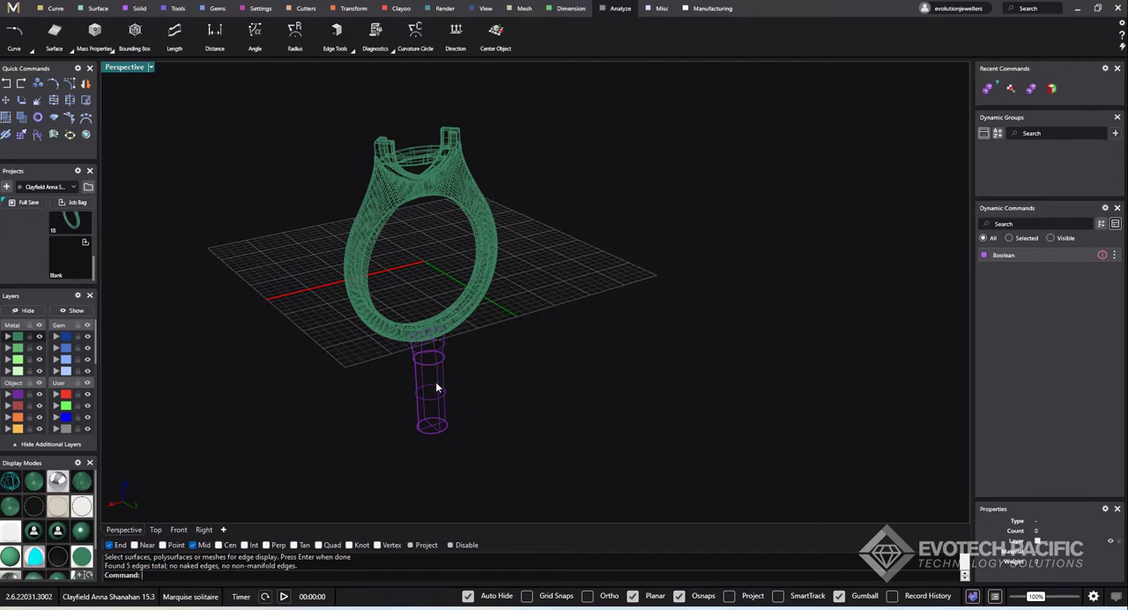
left_click(432, 388)
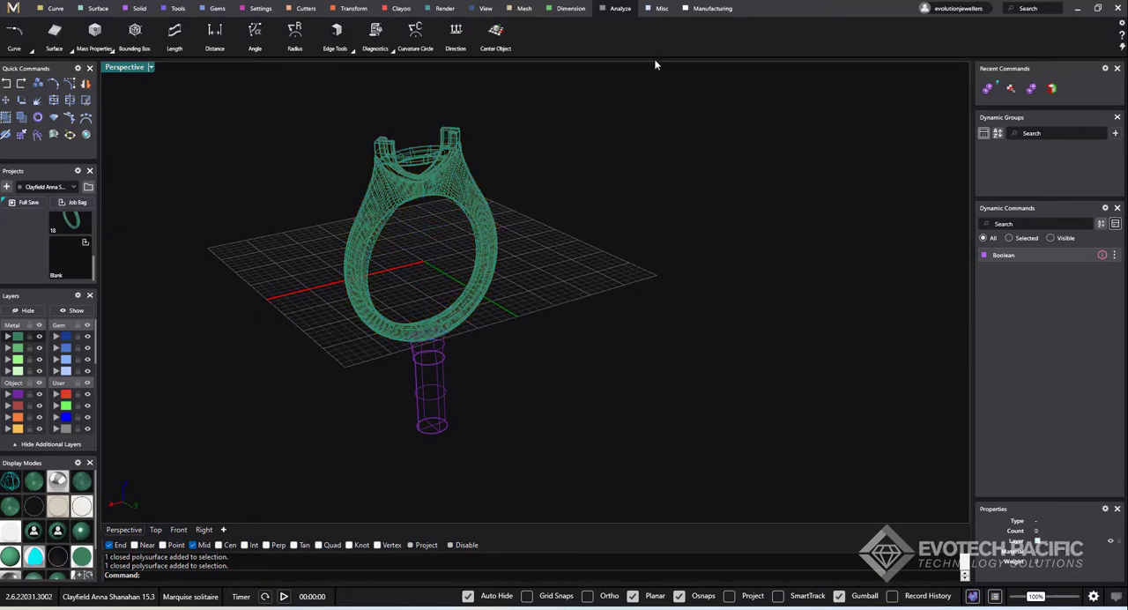
Step: Run Mesh Repair on the ring and sprue and orbit to inspect the cyan mesh
left_click(712, 7)
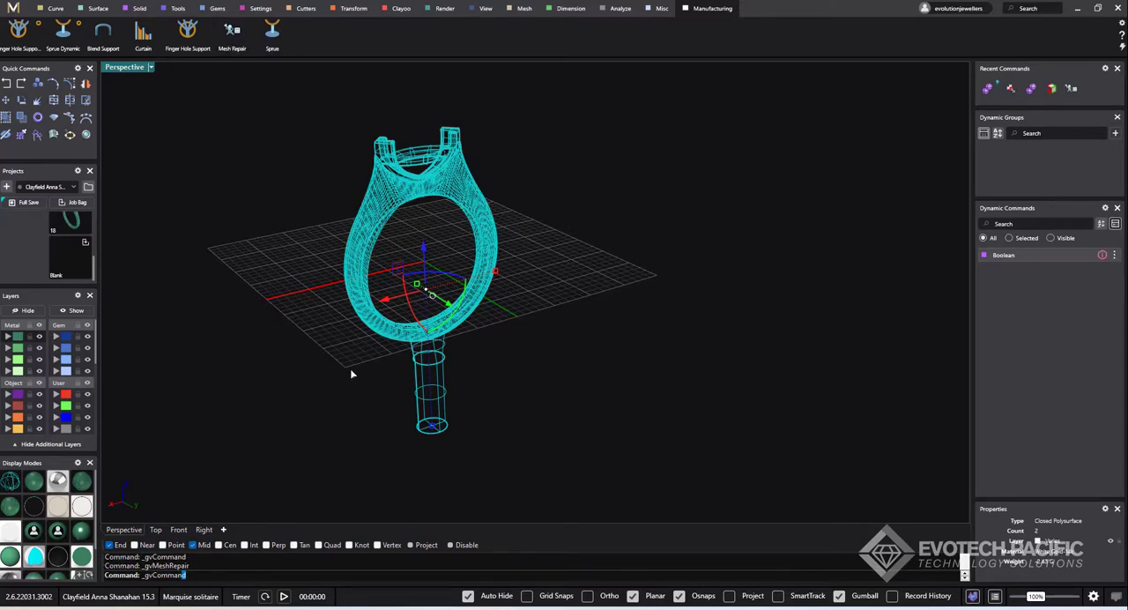
mouse_move(306, 303)
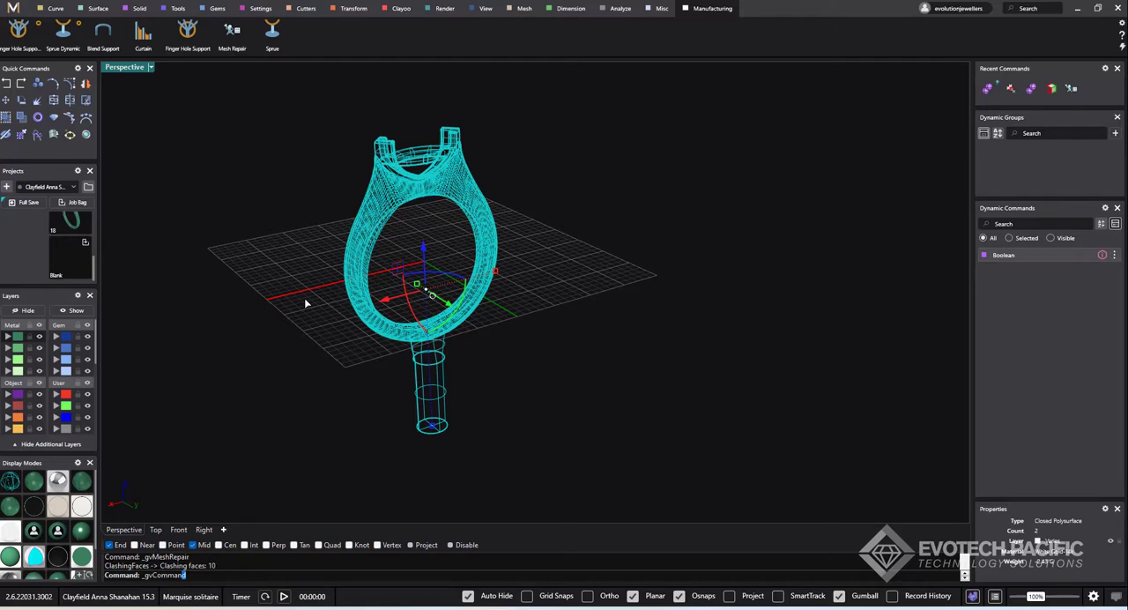
mouse_move(294, 318)
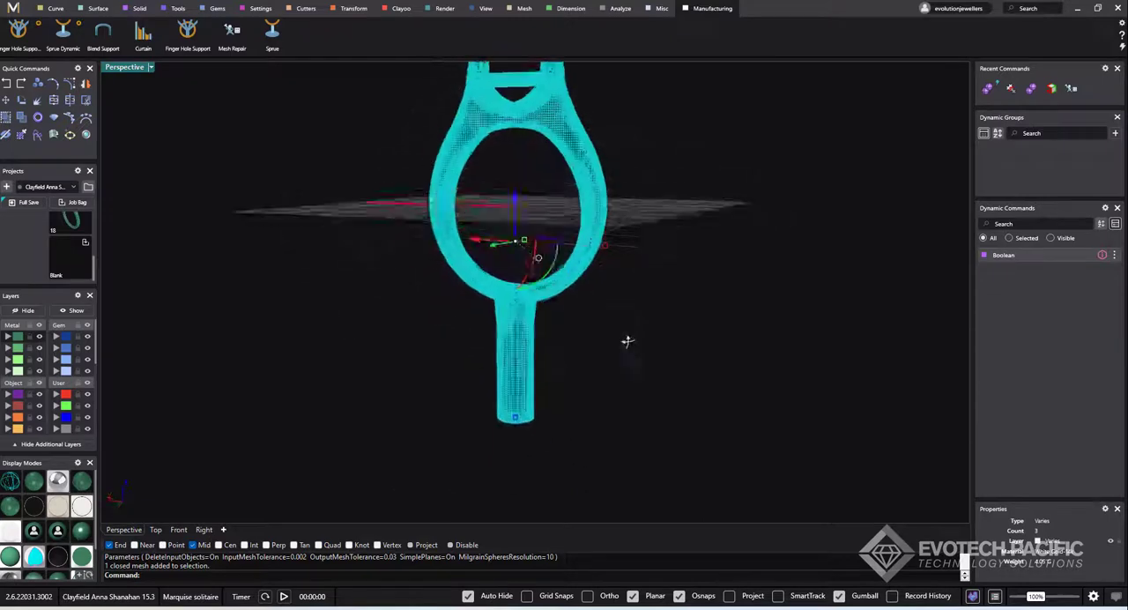
left_click_drag(626, 341, 260, 400)
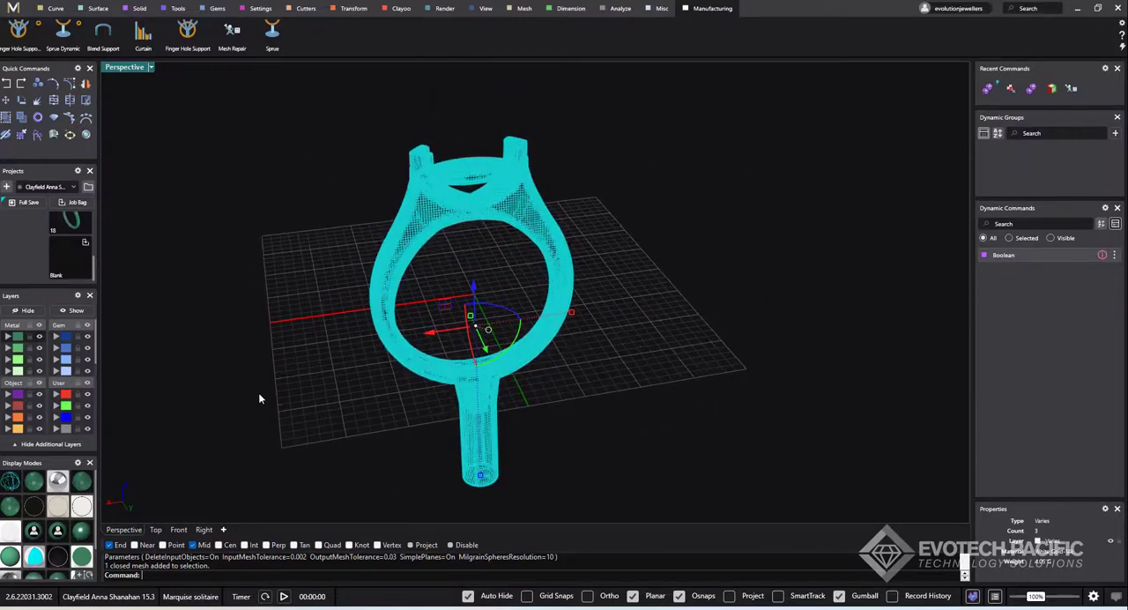